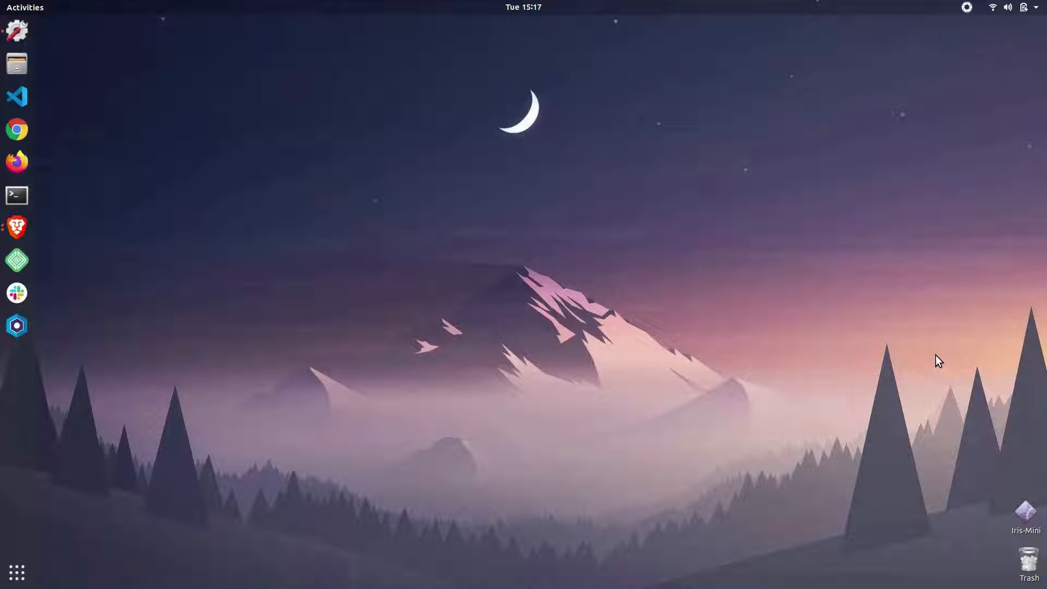
mouse_move(876, 412)
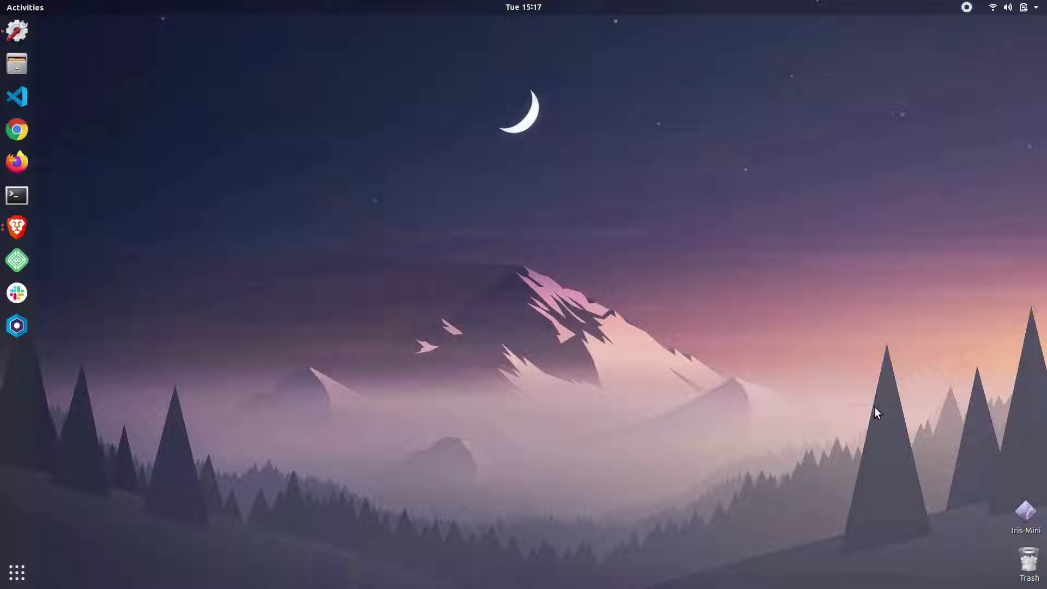
mouse_move(565, 238)
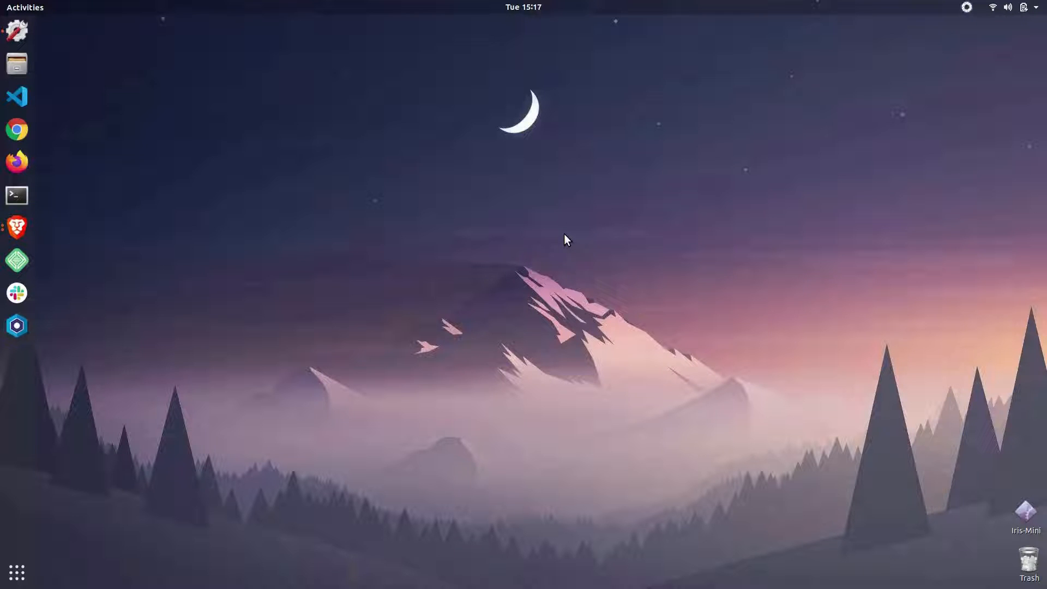
mouse_move(559, 242)
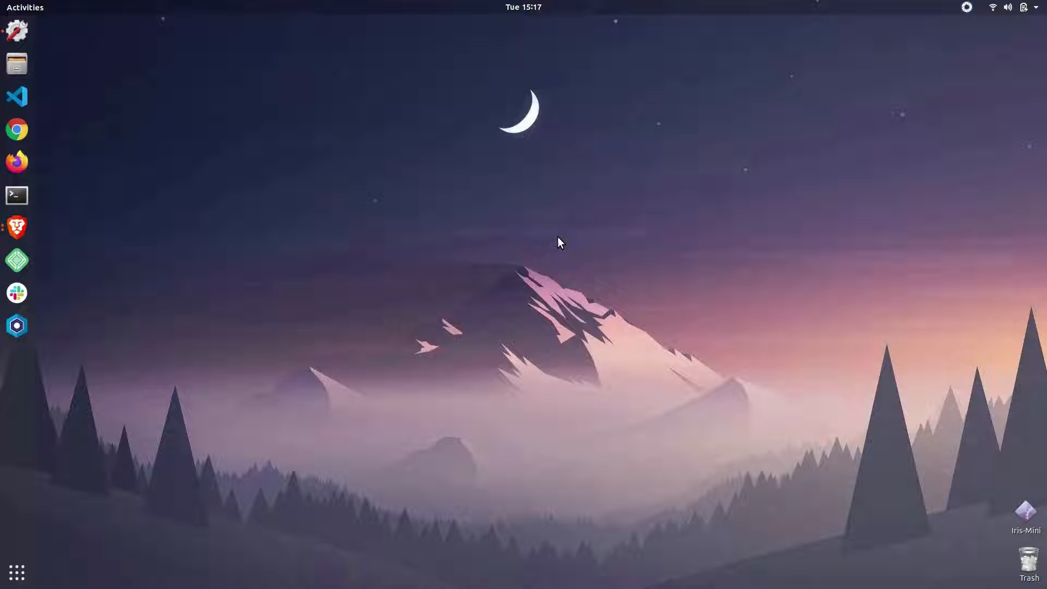
mouse_move(42, 246)
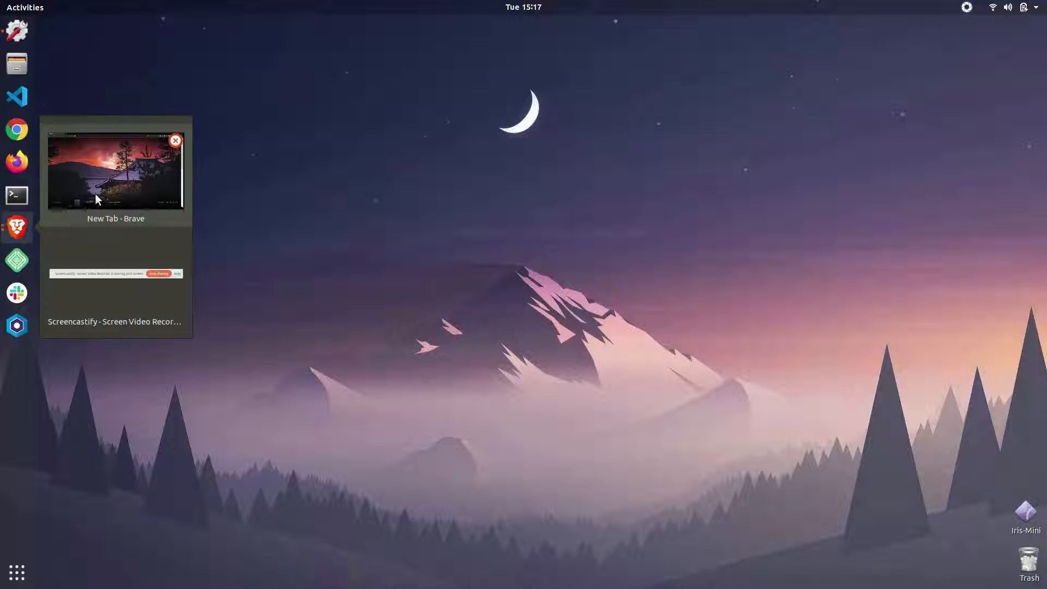
Step: In Brave's new tab on discord.com, reveal the Linux download options (deb, tar.gz)
left_click(115, 169)
type("discord.com")
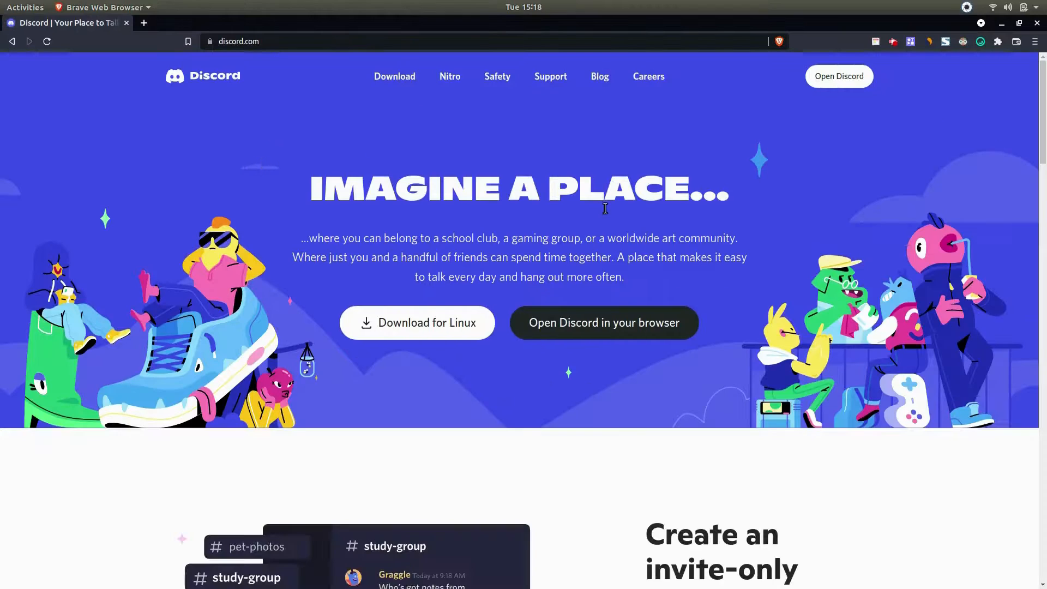
mouse_move(596, 223)
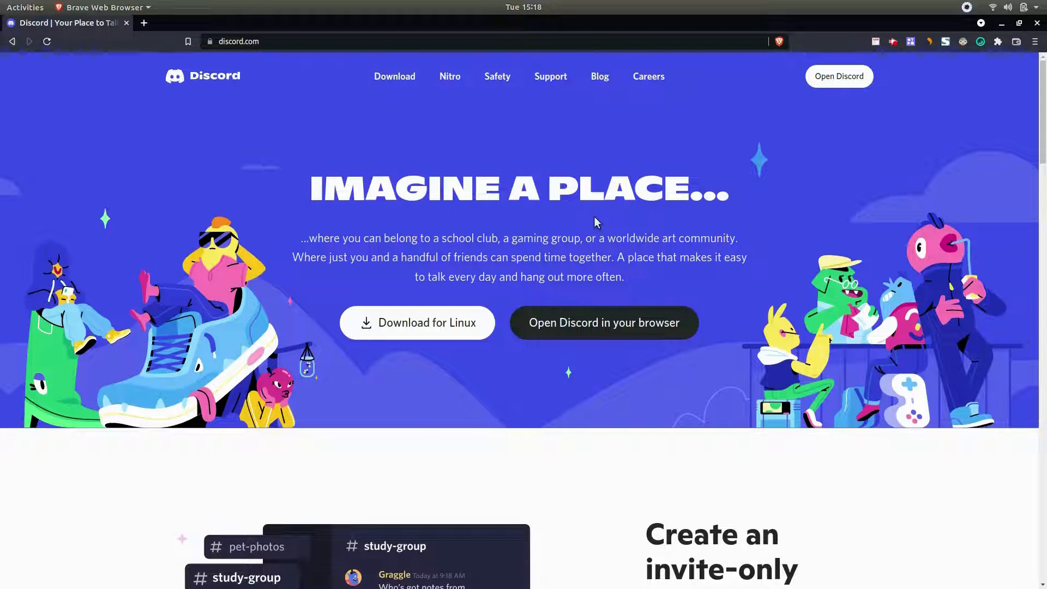
mouse_move(558, 242)
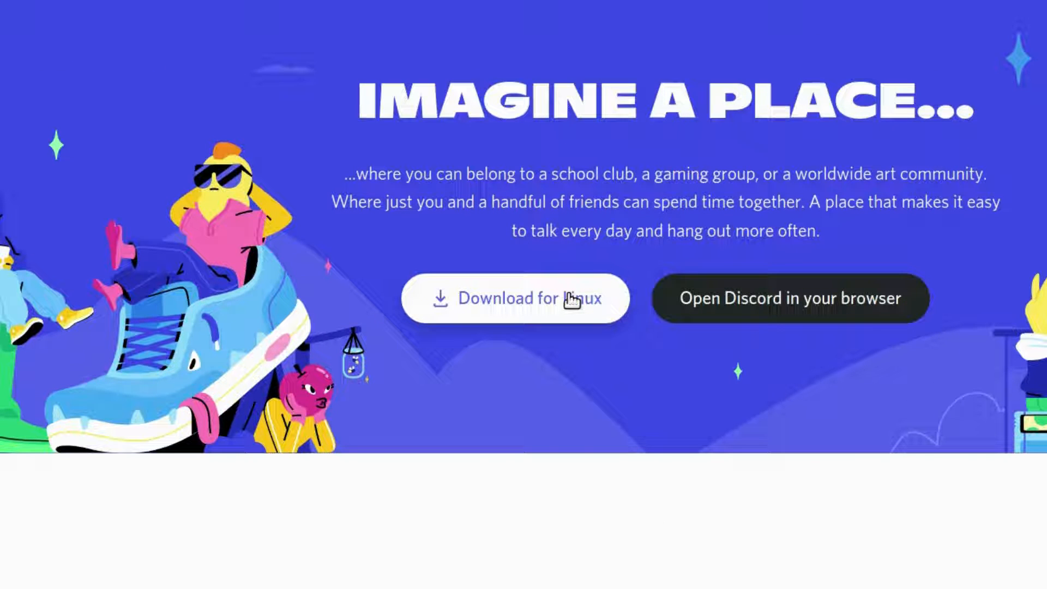
left_click(514, 297)
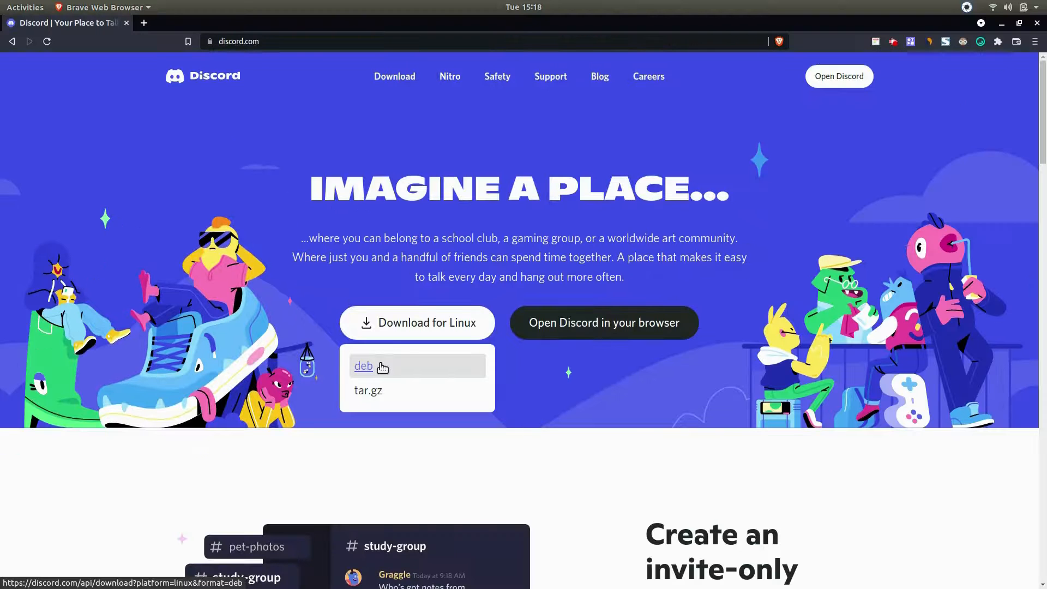
Step: Choose the deb package and save it to Downloads as discord.deb
left_click(363, 366)
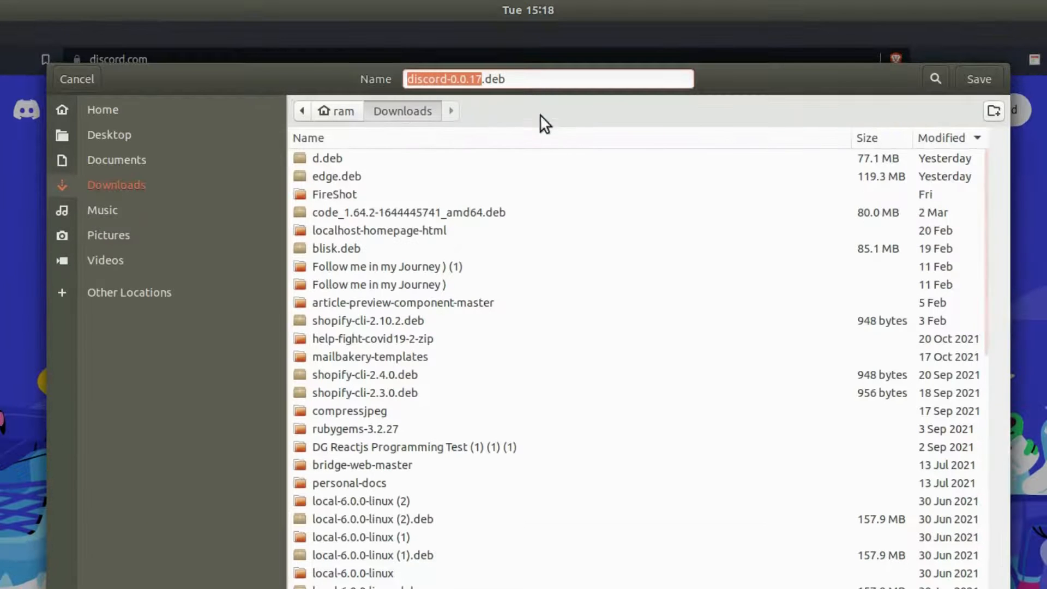
mouse_move(540, 154)
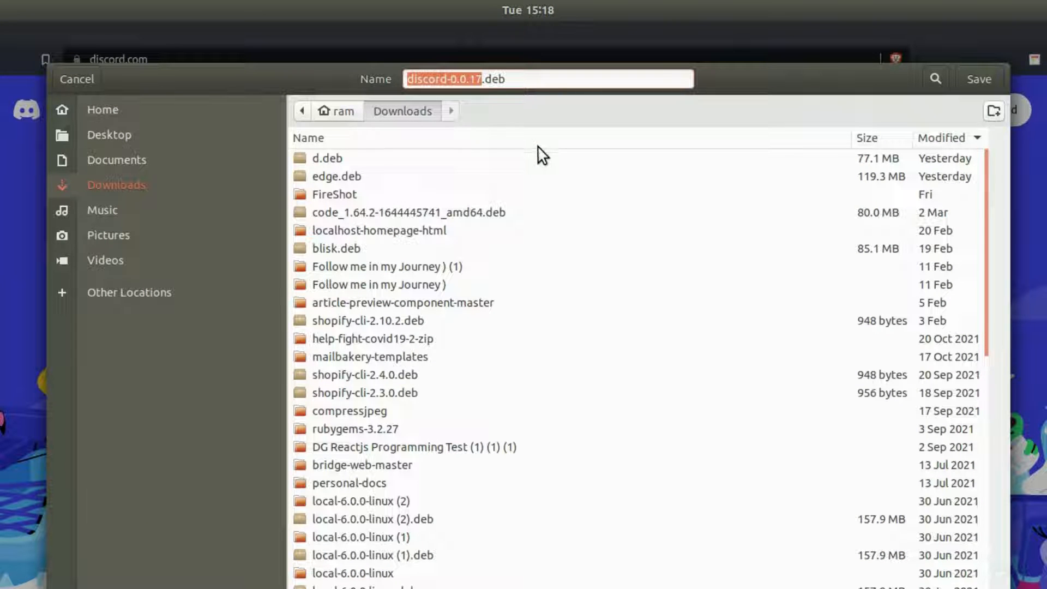
mouse_move(342, 179)
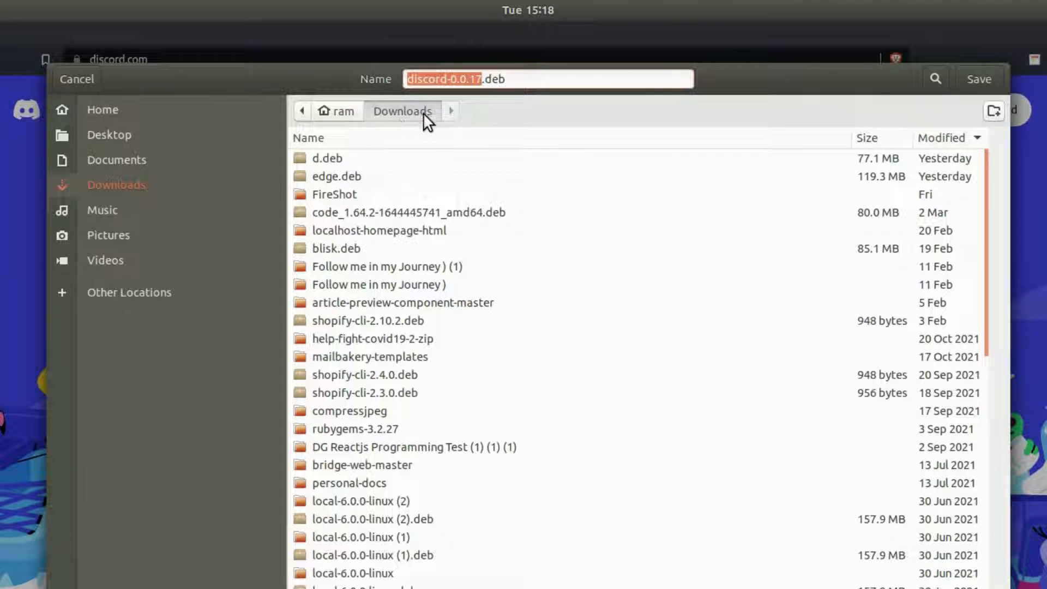
mouse_move(532, 80)
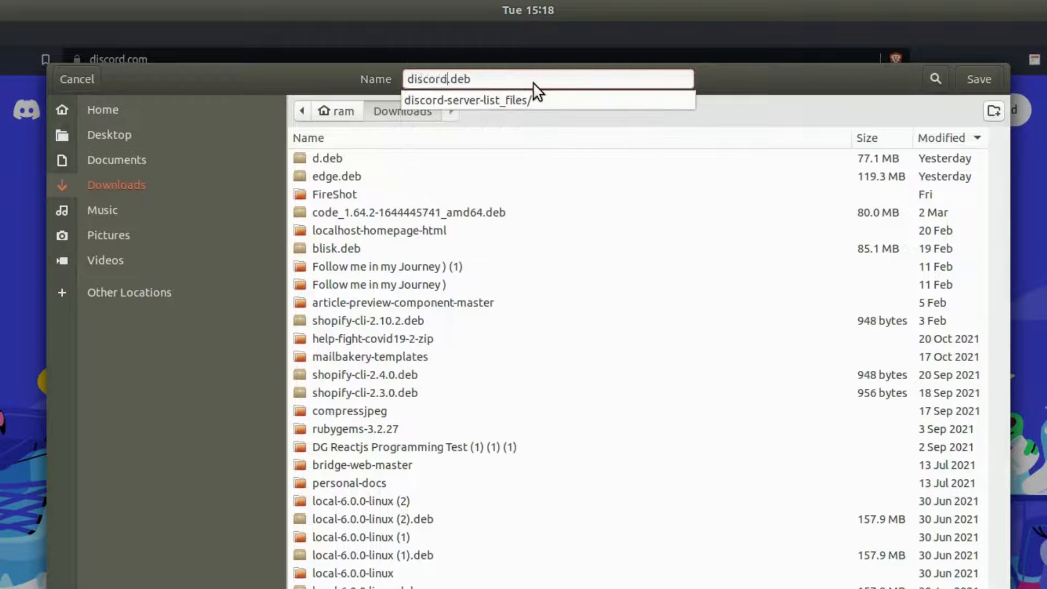
mouse_move(721, 78)
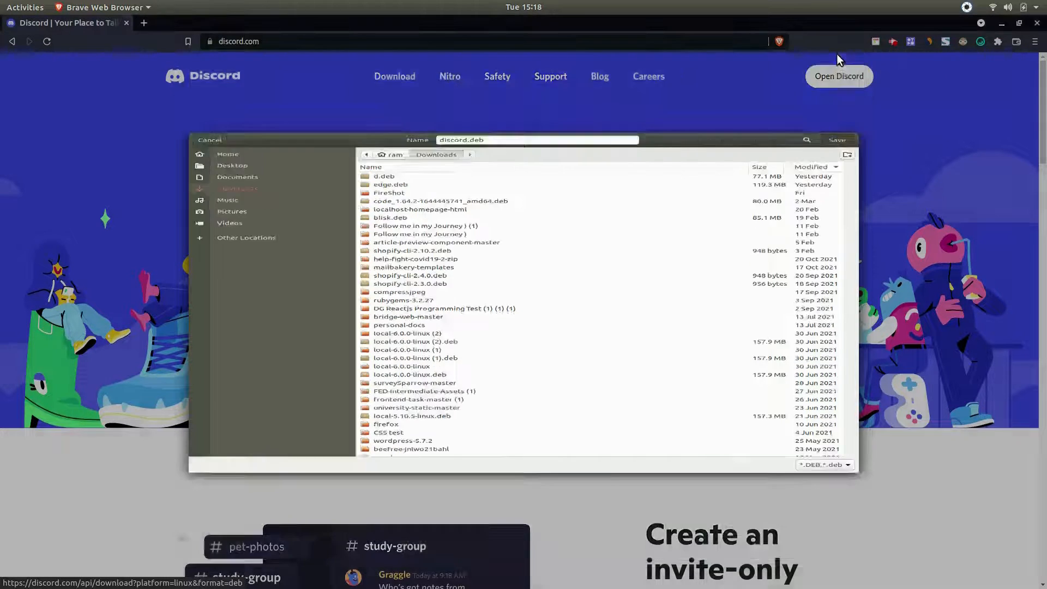
left_click(837, 140)
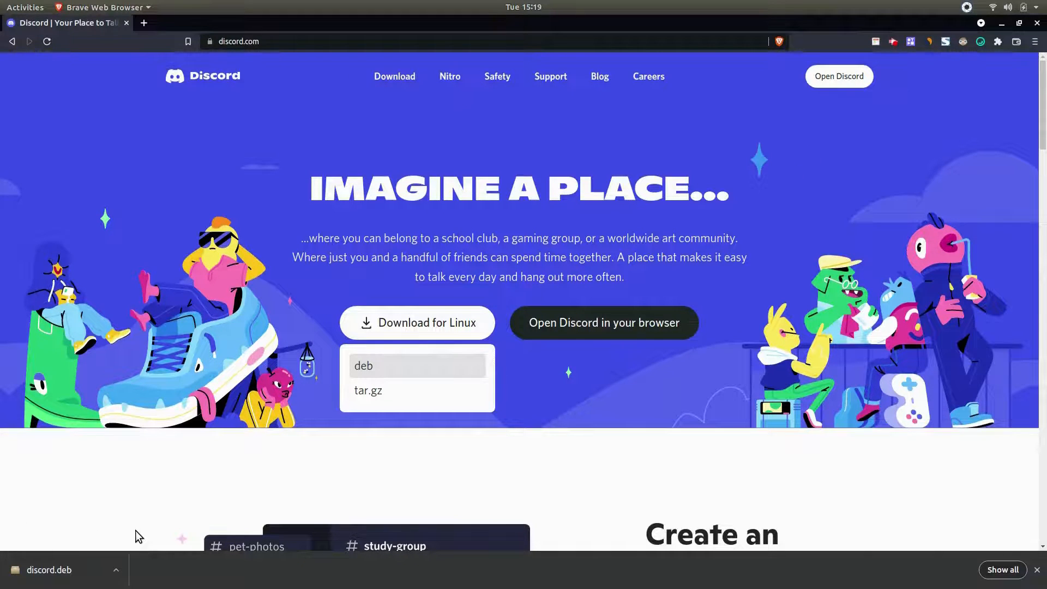
mouse_move(674, 225)
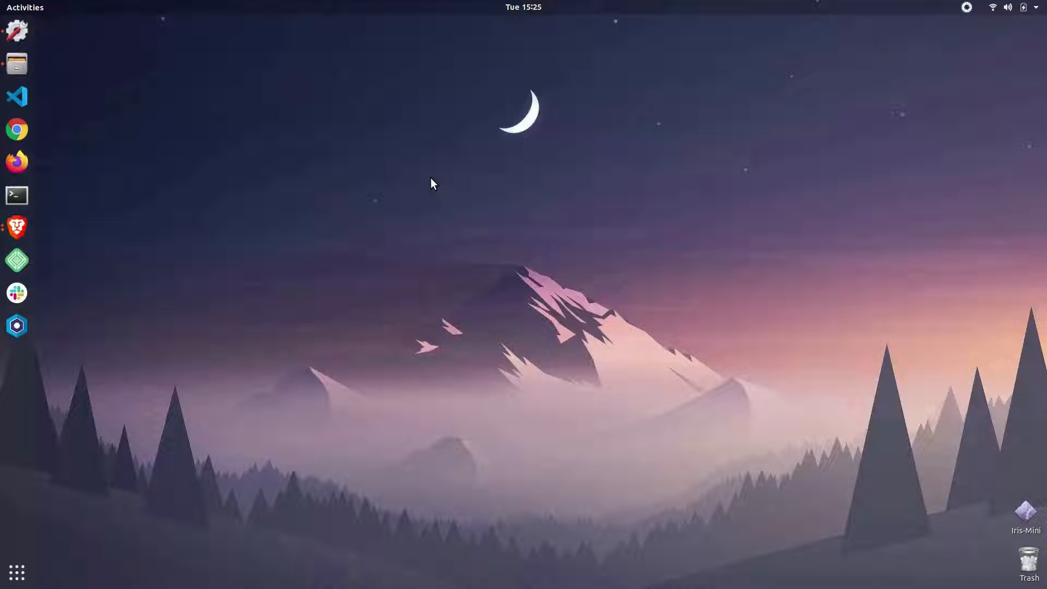
mouse_move(428, 184)
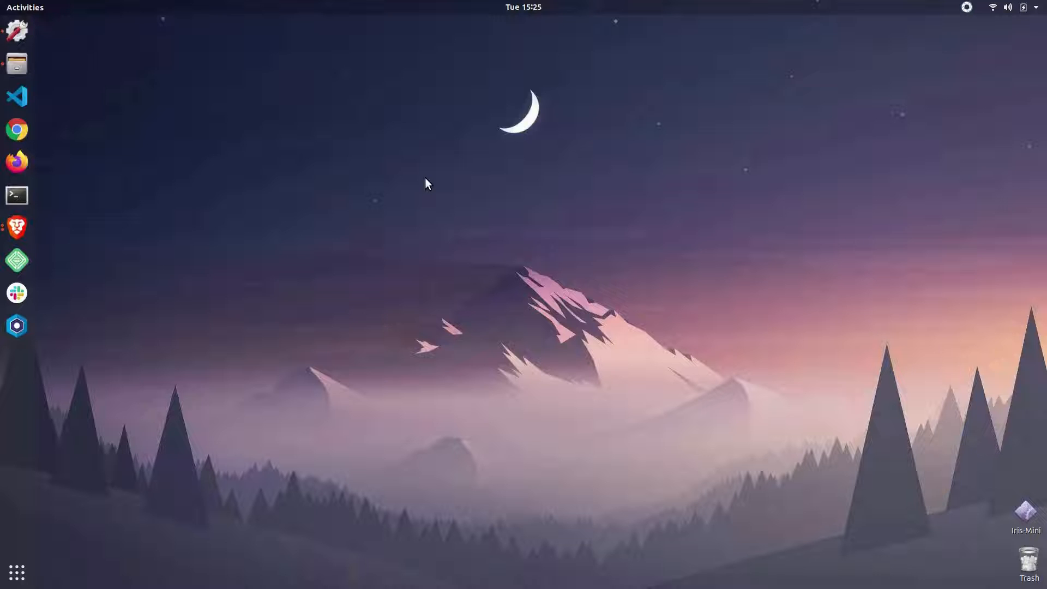
Step: Open the Downloads folder in Files and confirm discord.deb is listed
left_click(16, 63)
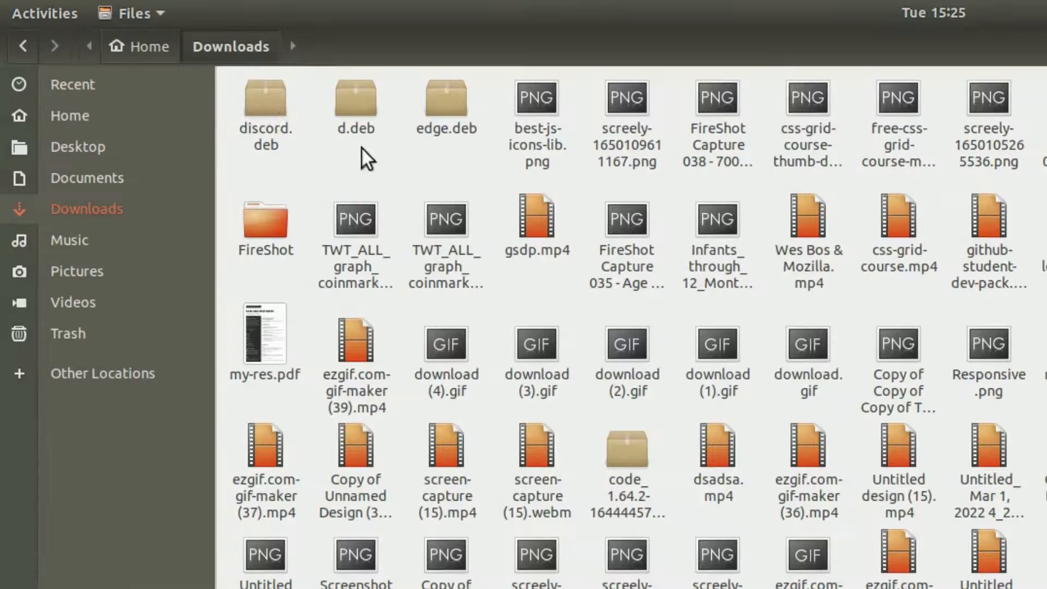
mouse_move(265, 107)
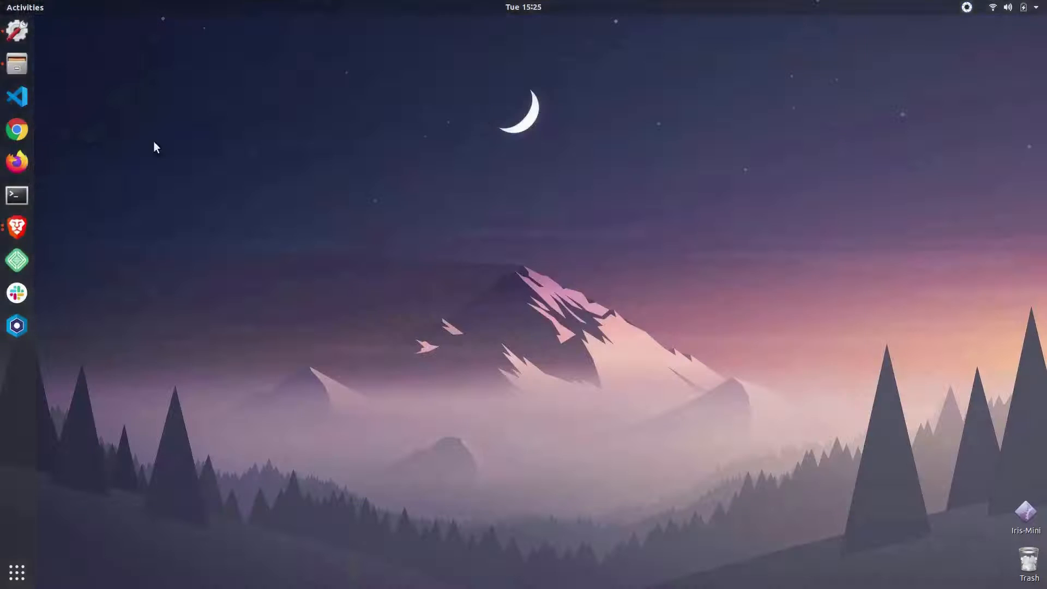
Step: Open a terminal and change into the Downloads folder
left_click(16, 195)
type("c")
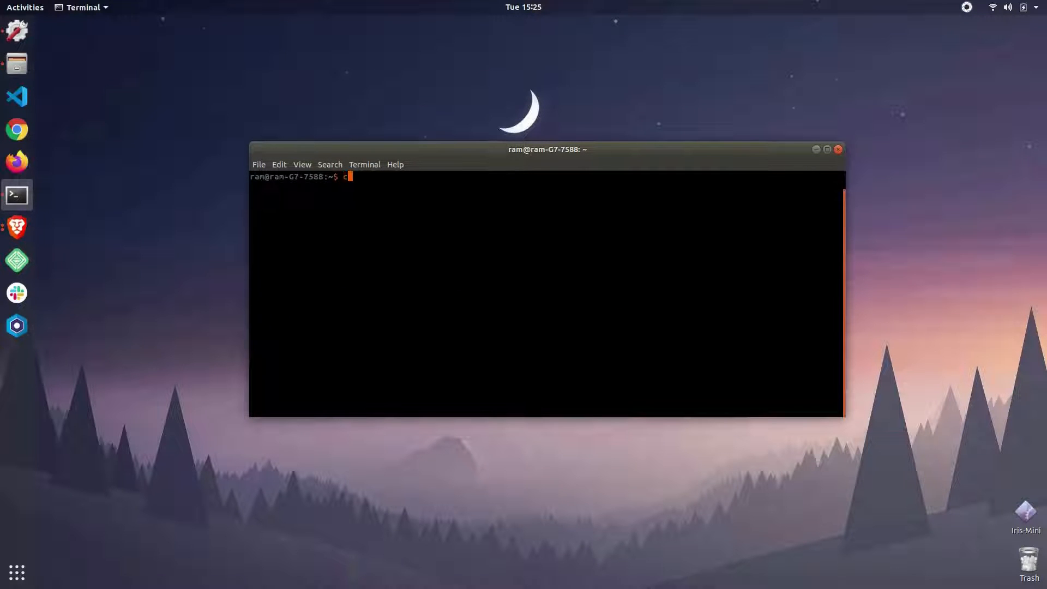
type("d Down")
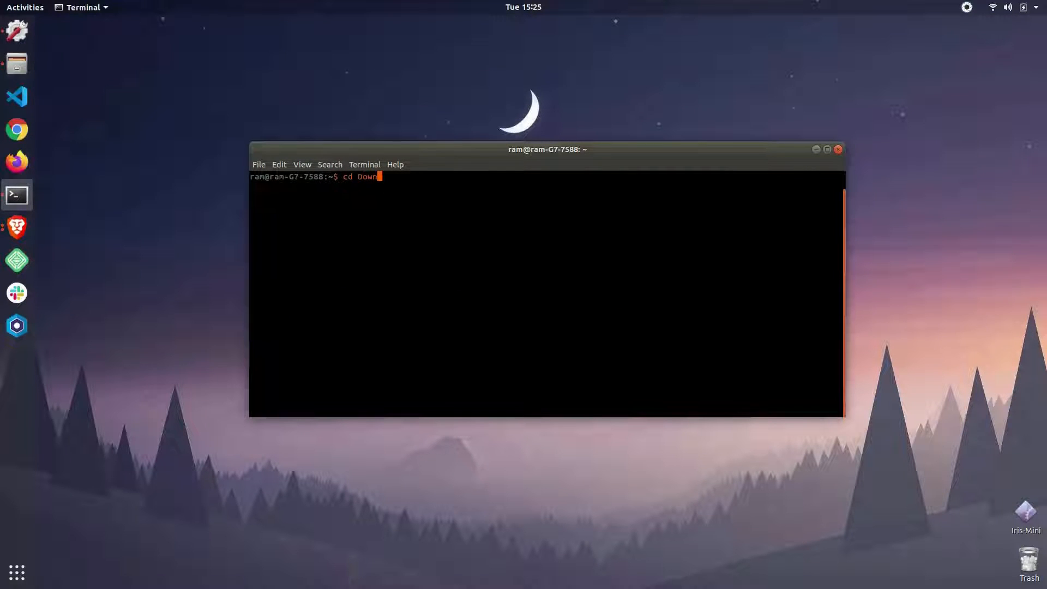
key("Return")
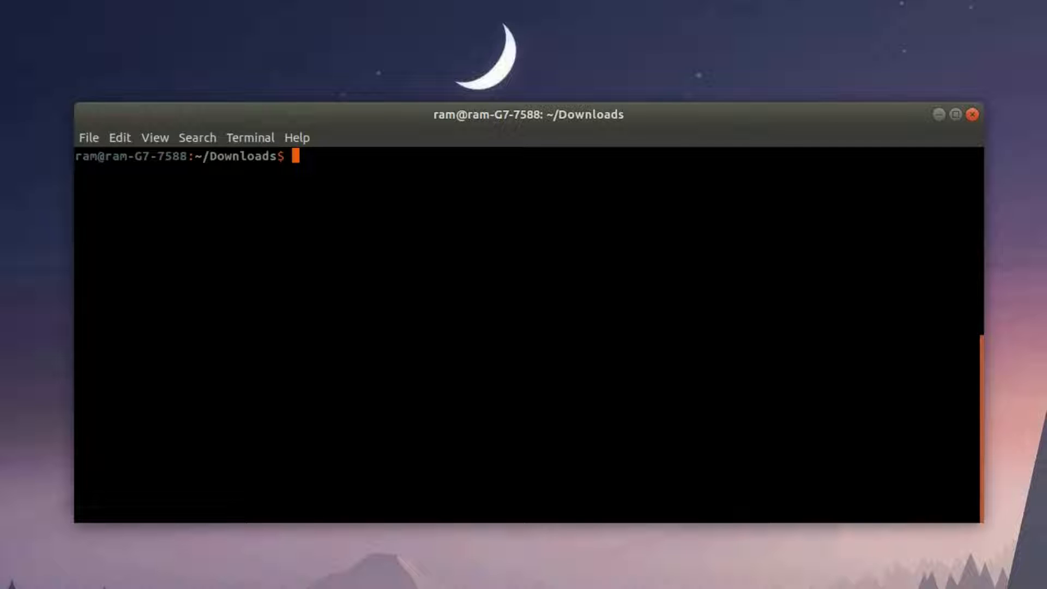
Step: Run sudo dpkg -i discord.deb to install the Discord package
type("s")
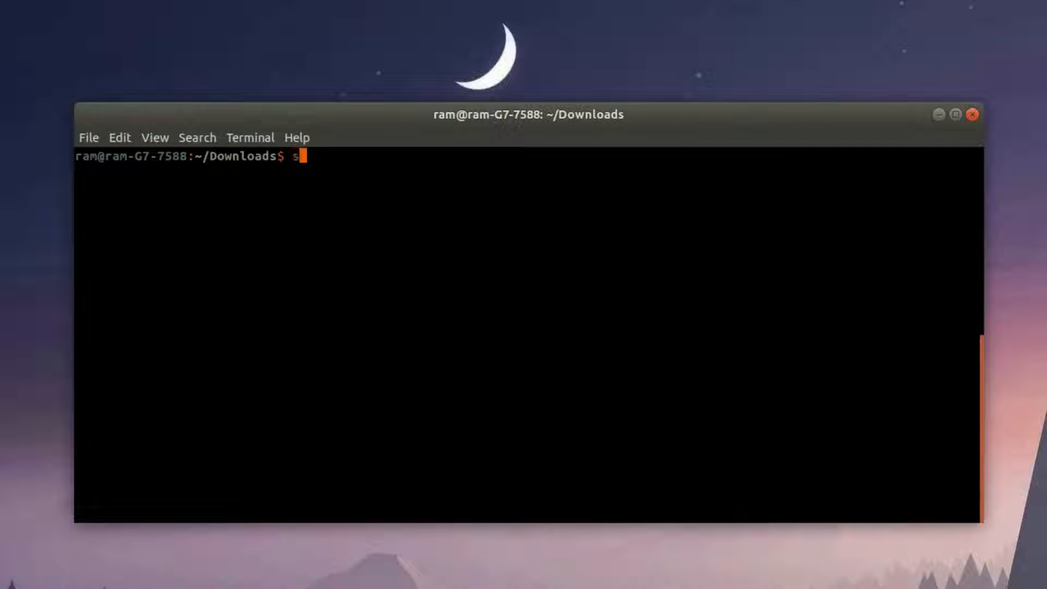
type("udo")
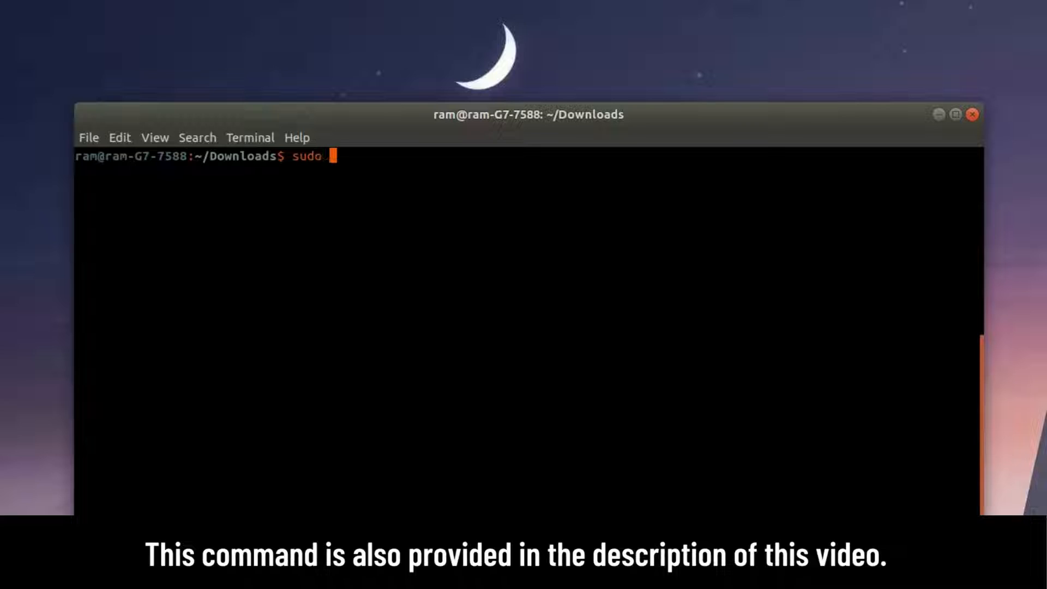
type("dpkh")
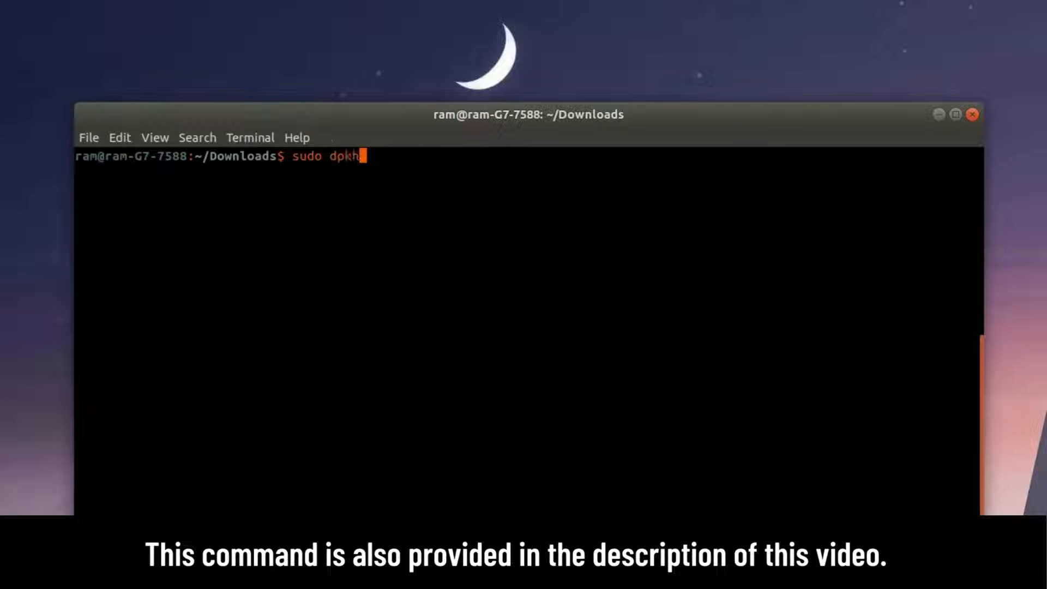
type("g")
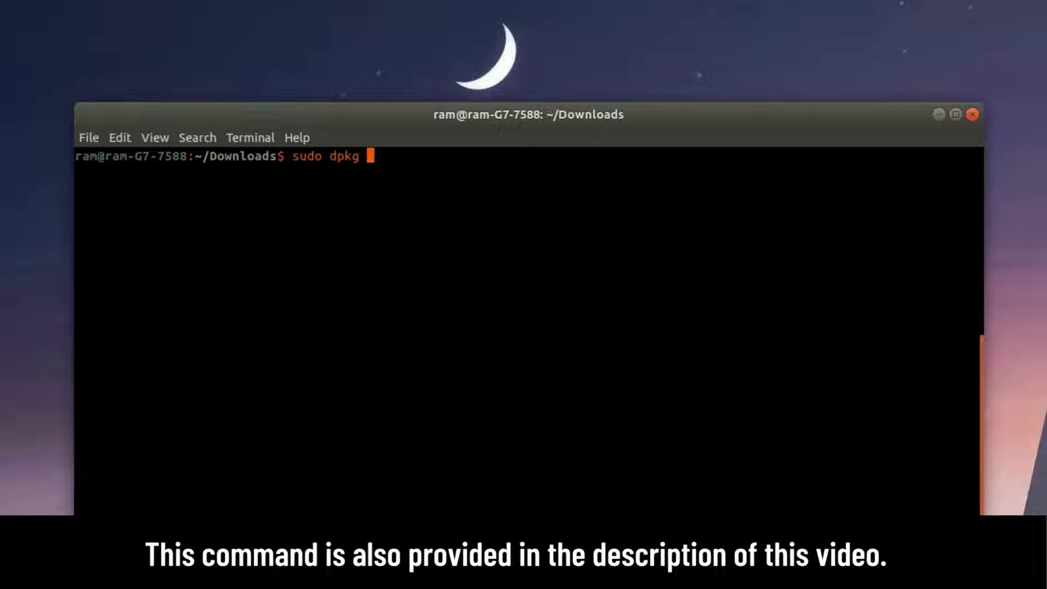
type("-i")
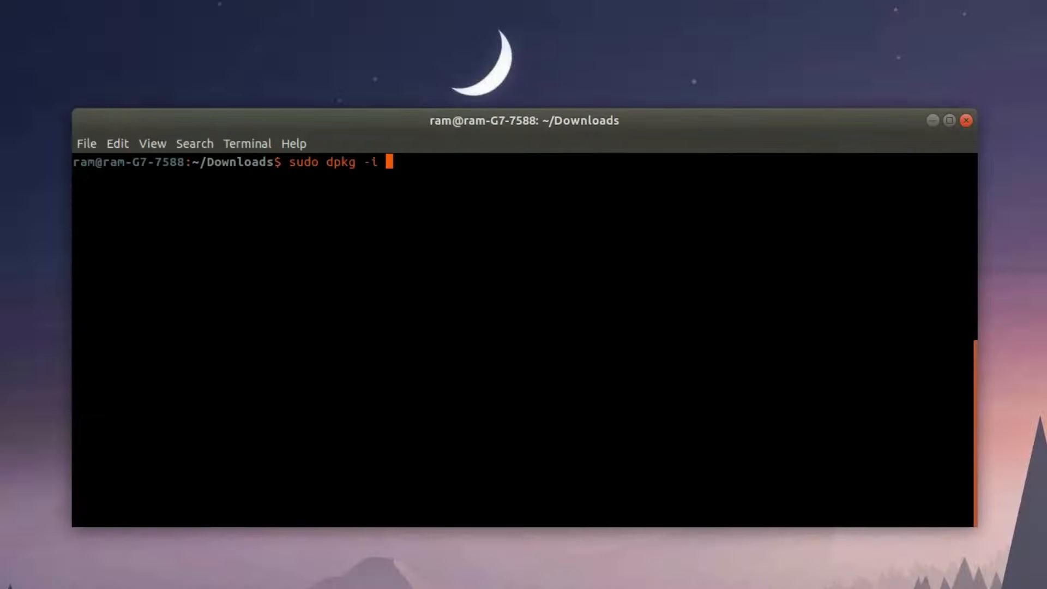
type("disco")
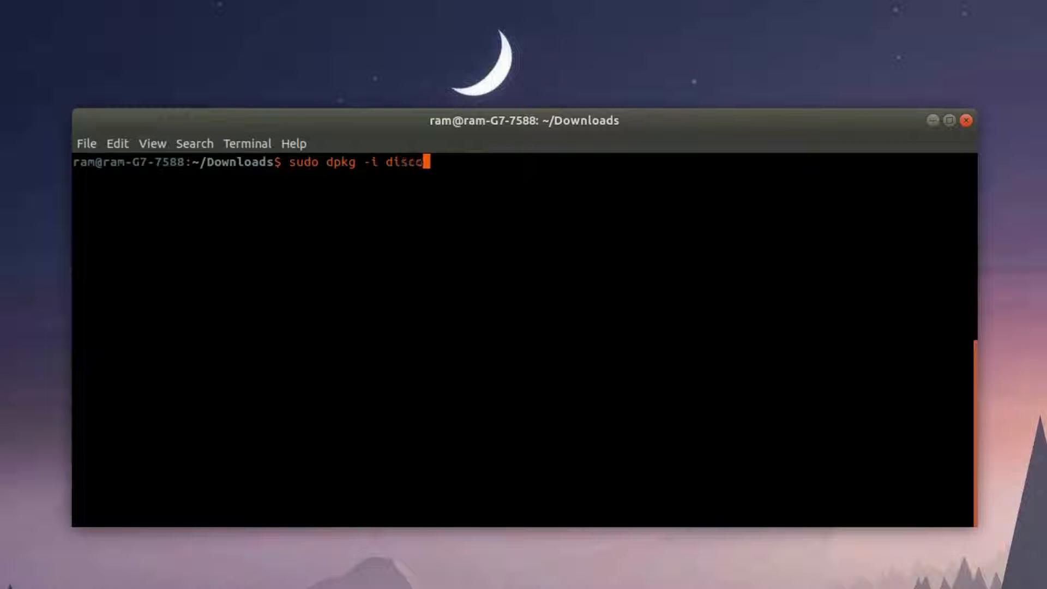
type("rd.deb")
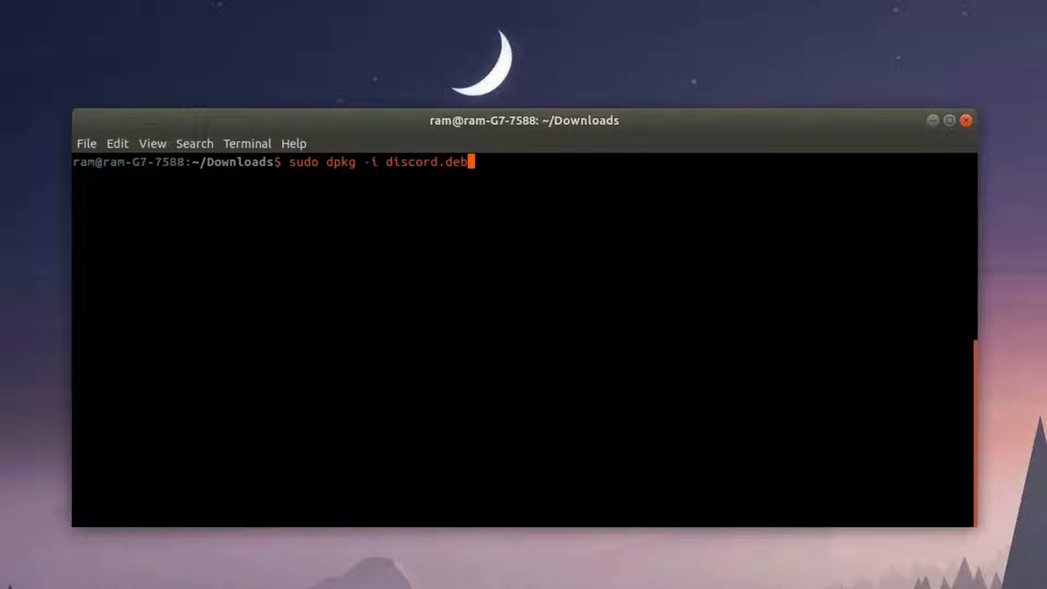
key("Return")
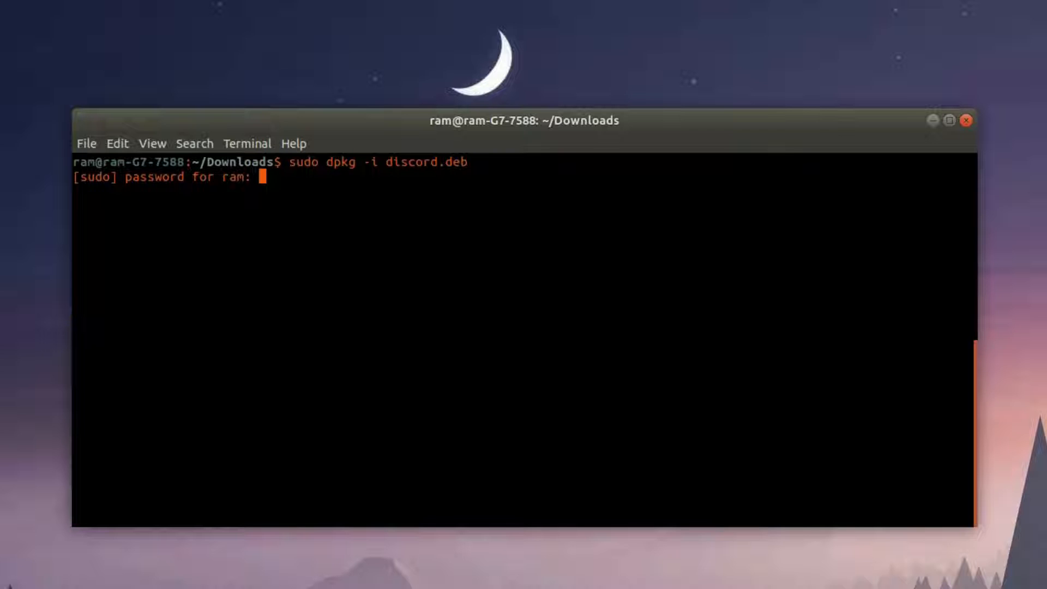
Step: Submit the sudo password so dpkg unpacks Discord and reports libc++1 missing
key("Return")
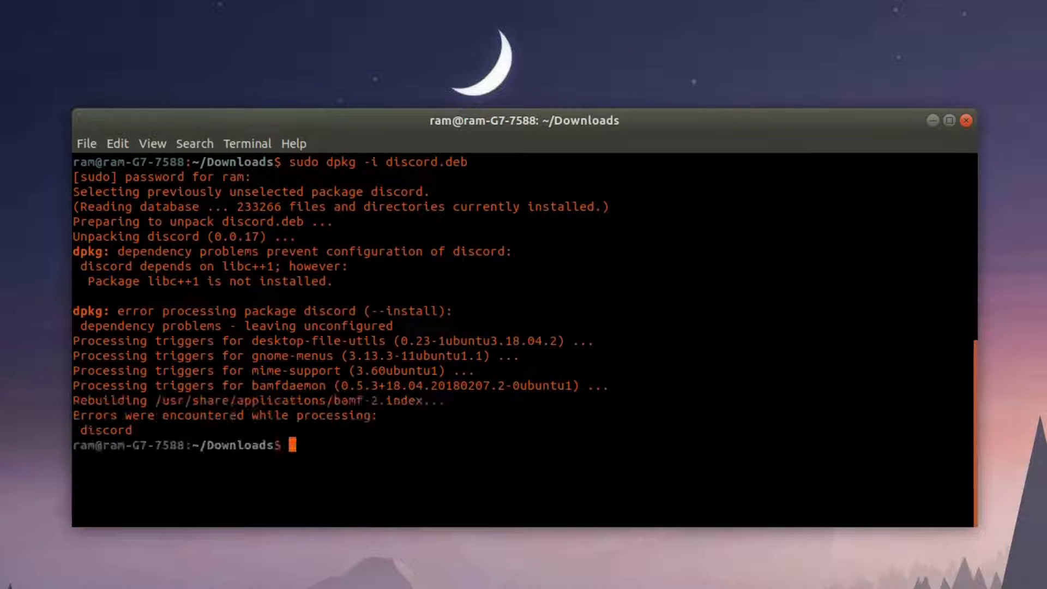
mouse_move(407, 292)
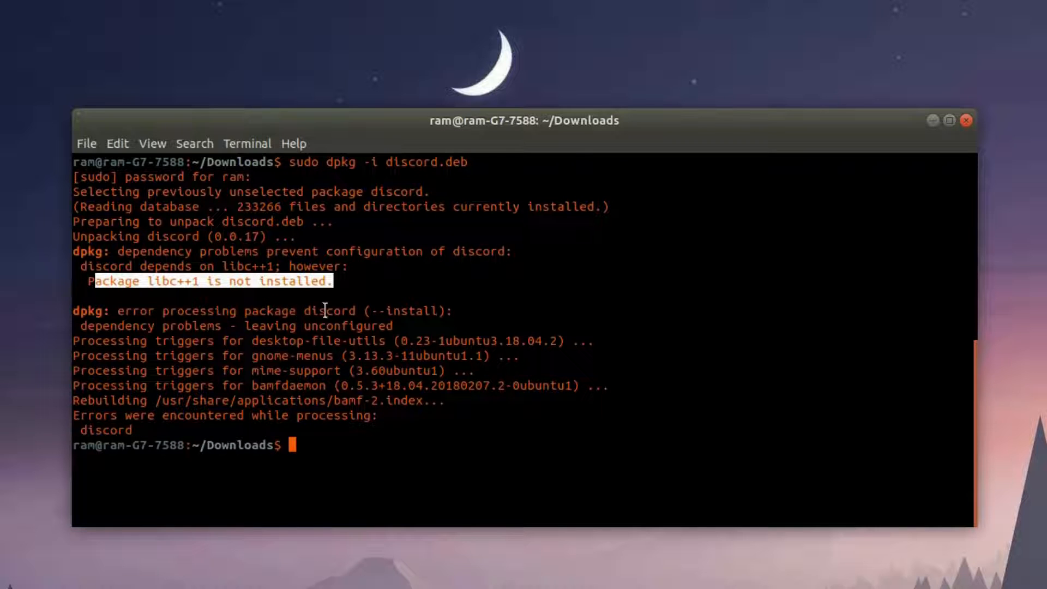
mouse_move(374, 298)
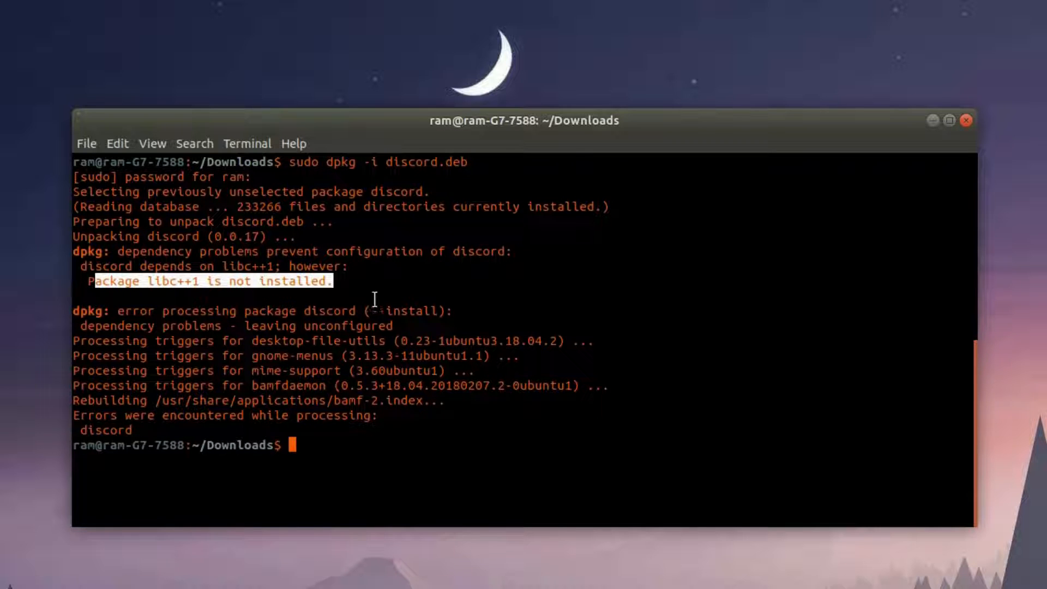
mouse_move(170, 277)
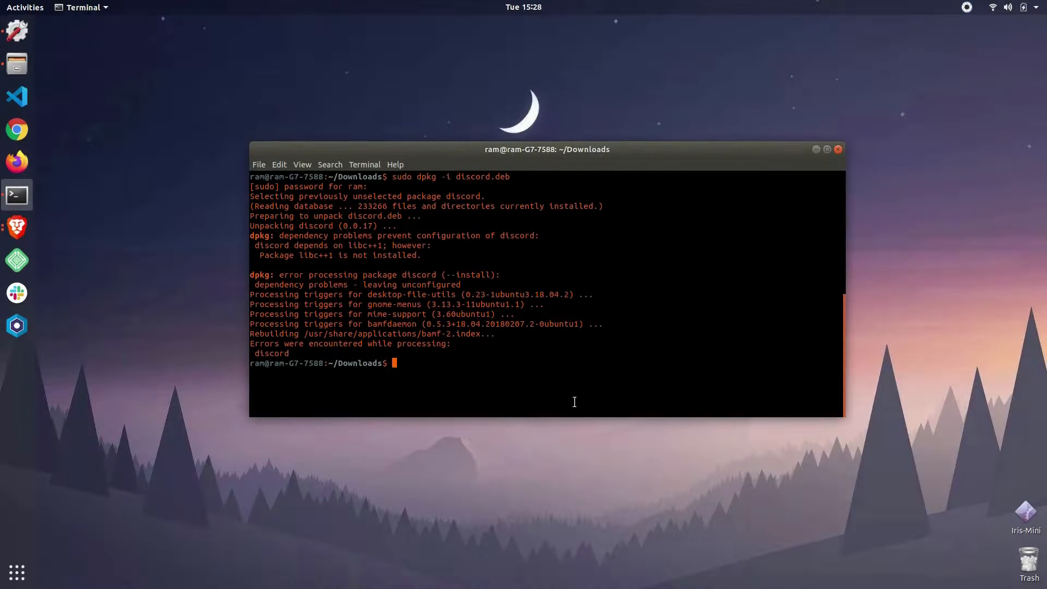
mouse_move(402, 186)
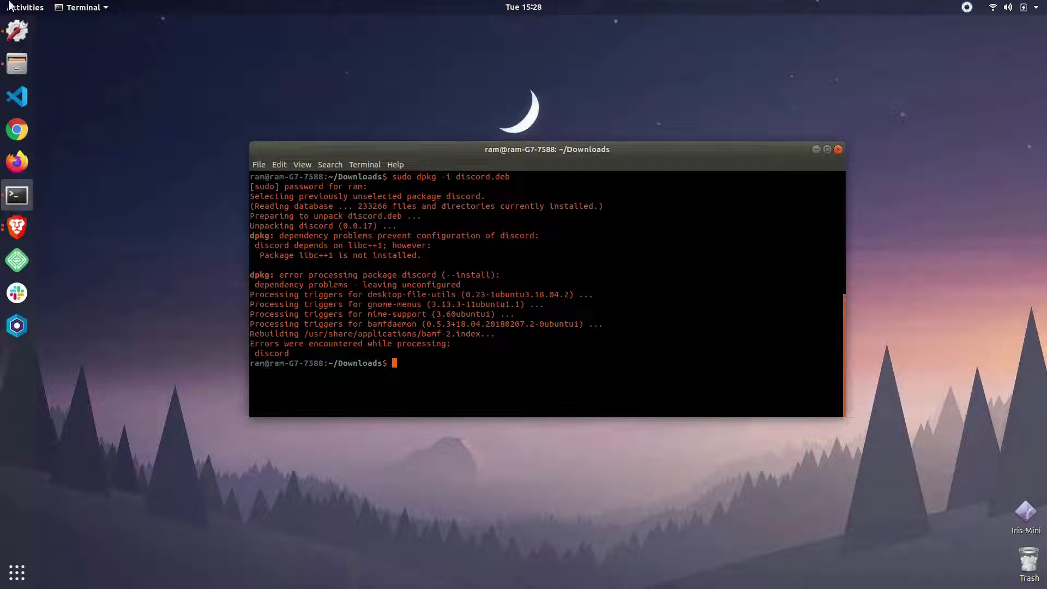
Step: Search Activities for 'discord', launch Discord, then close its Friends window
left_click(24, 7)
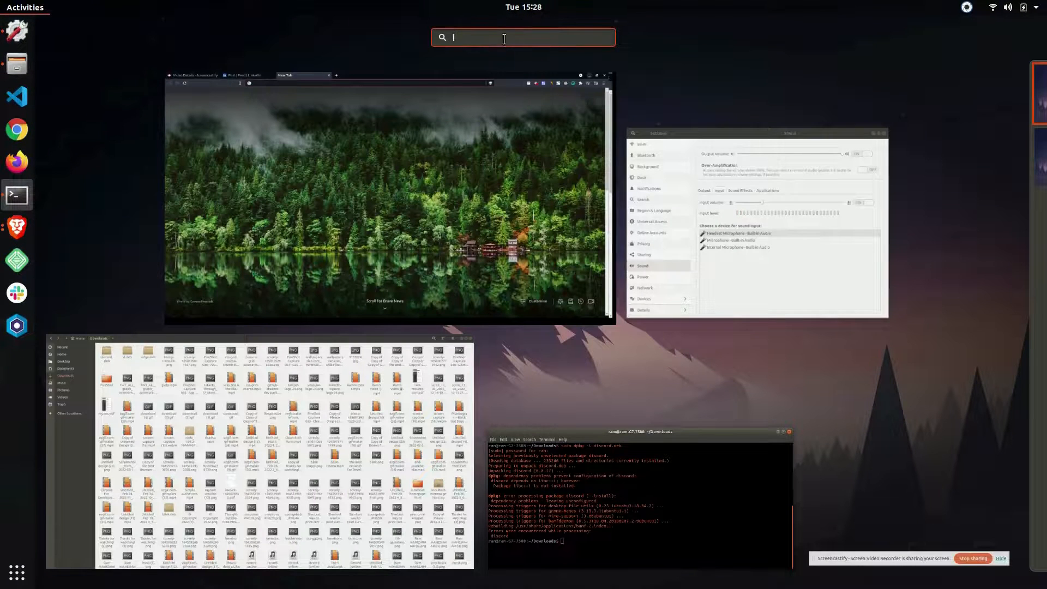
type("discord")
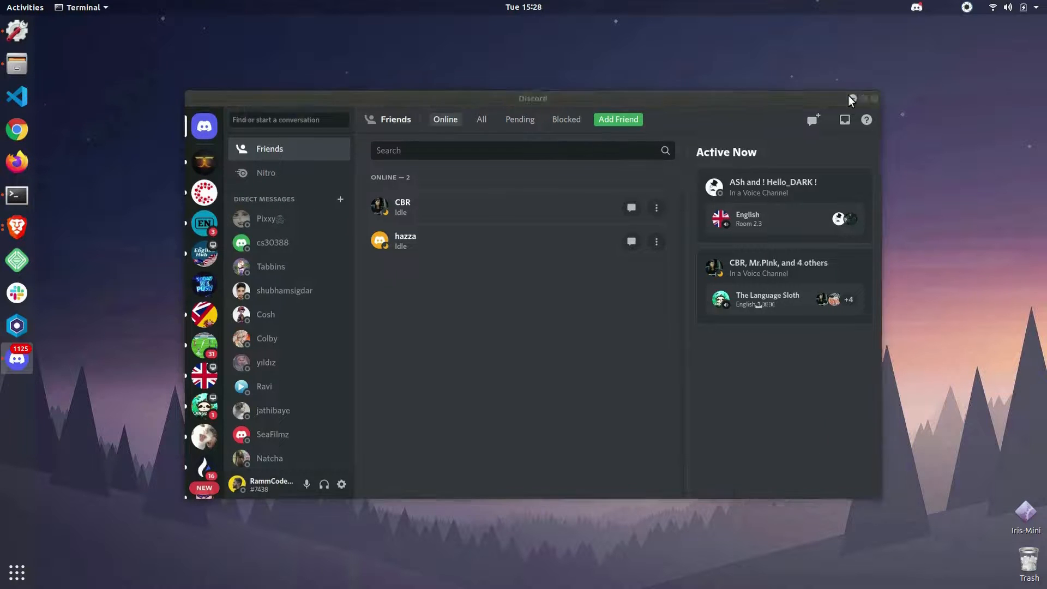
left_click(851, 99)
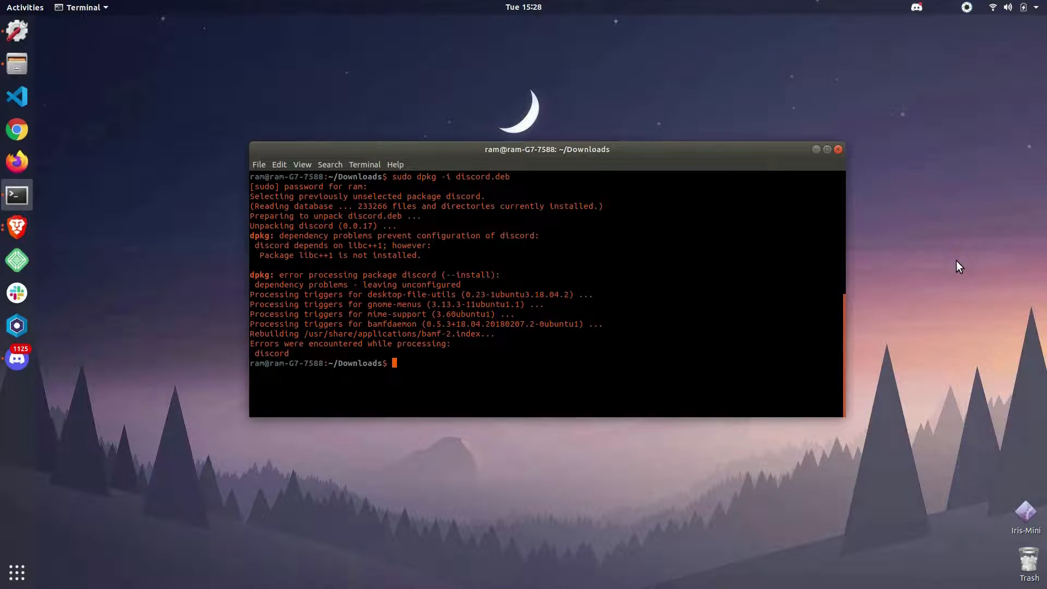